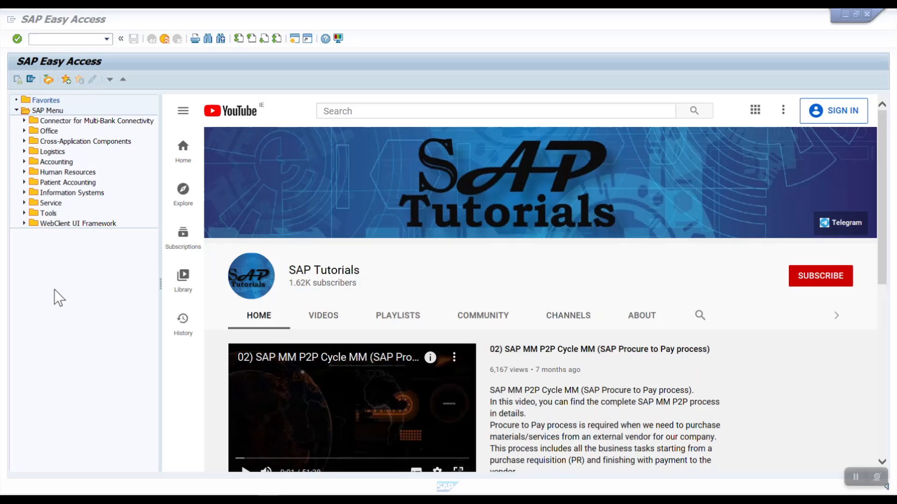
mouse_move(54, 80)
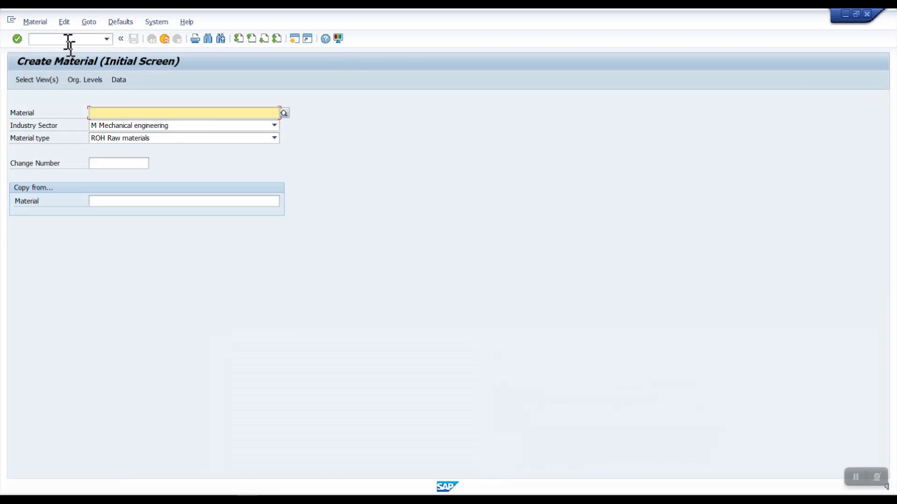
Step: Choose the Basic Data 1 and Purchasing views for the new raw material
left_click(36, 79)
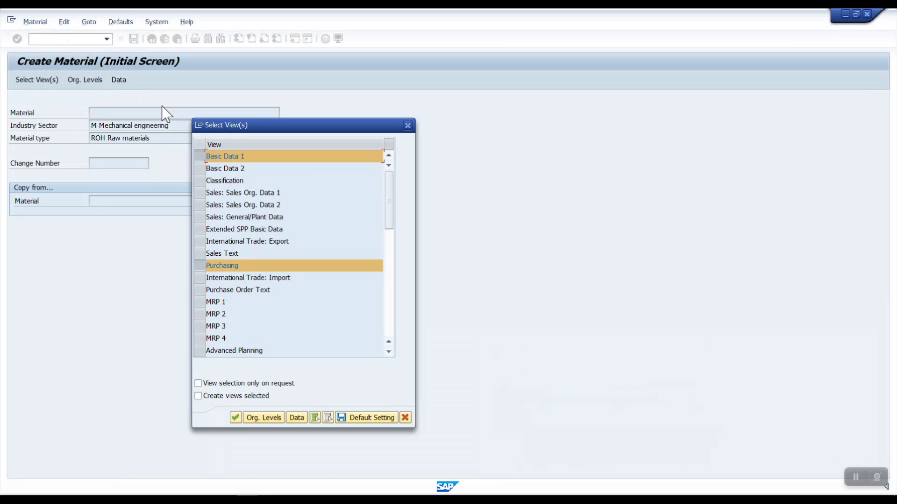
left_click(263, 418)
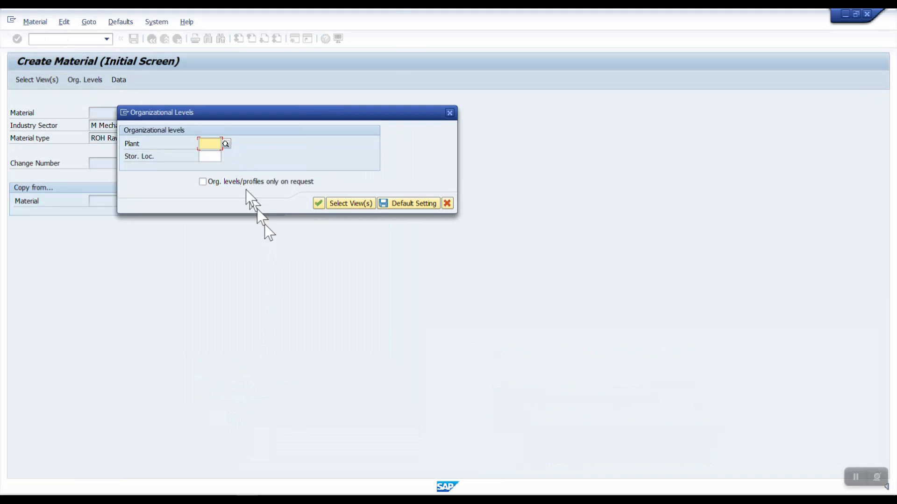
Step: Enter plant DE10 and read the error explaining that Material Ledger must be productive
type("DE10")
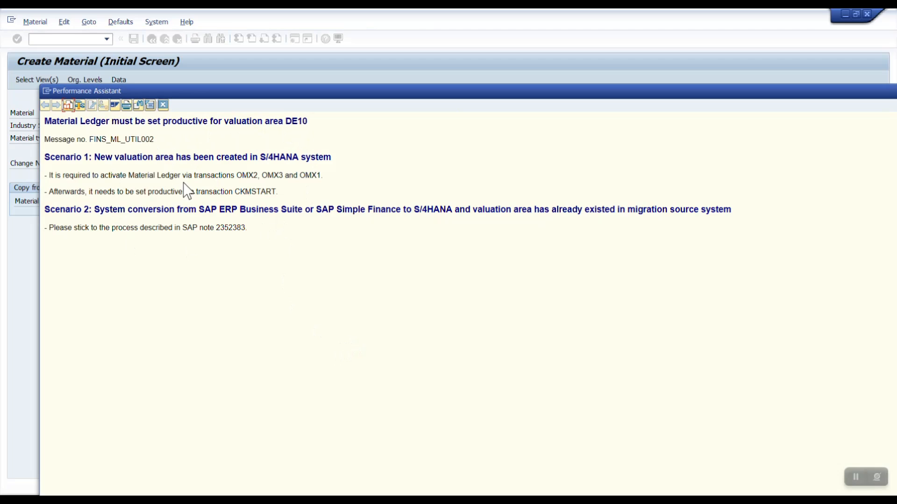
mouse_move(143, 190)
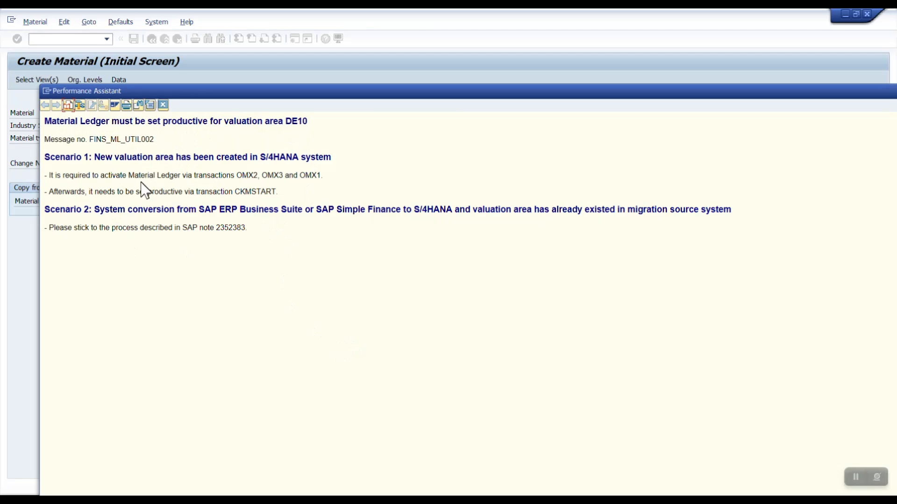
mouse_move(217, 177)
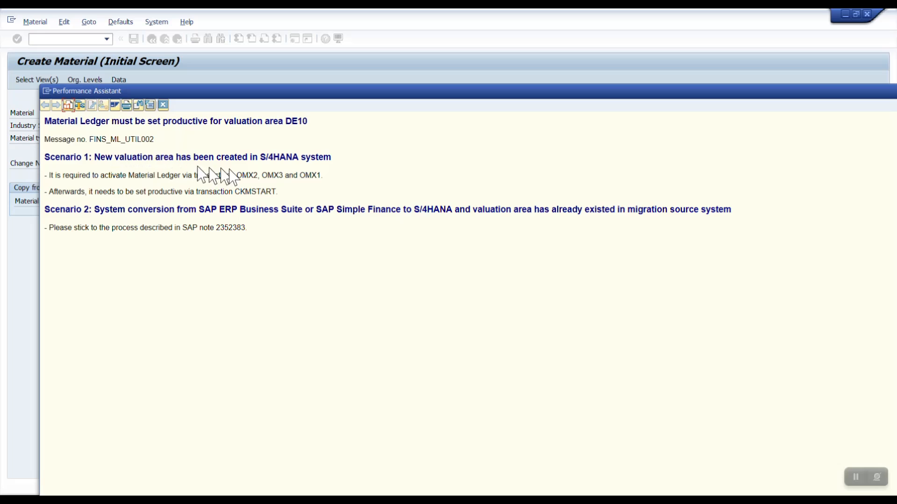
left_click_drag(235, 175, 305, 175)
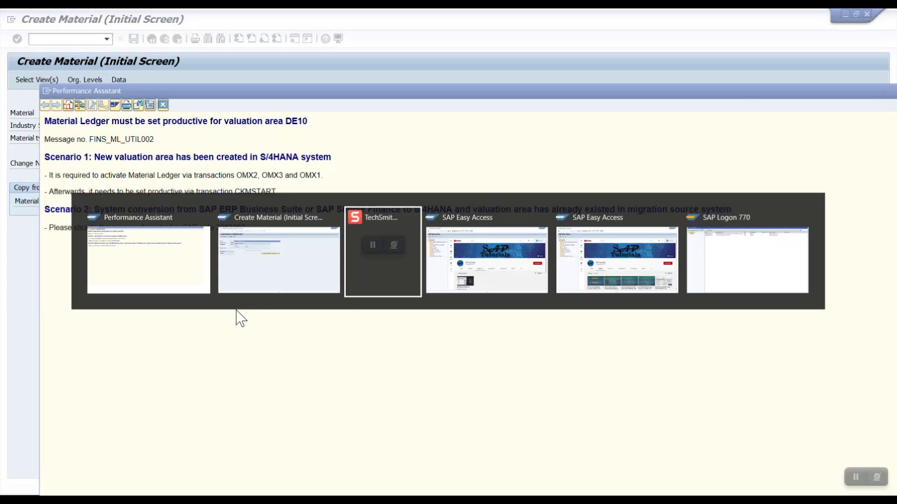
Step: Run OMX2 in the Easy Access session and select material ledger type 9000
left_click(485, 261)
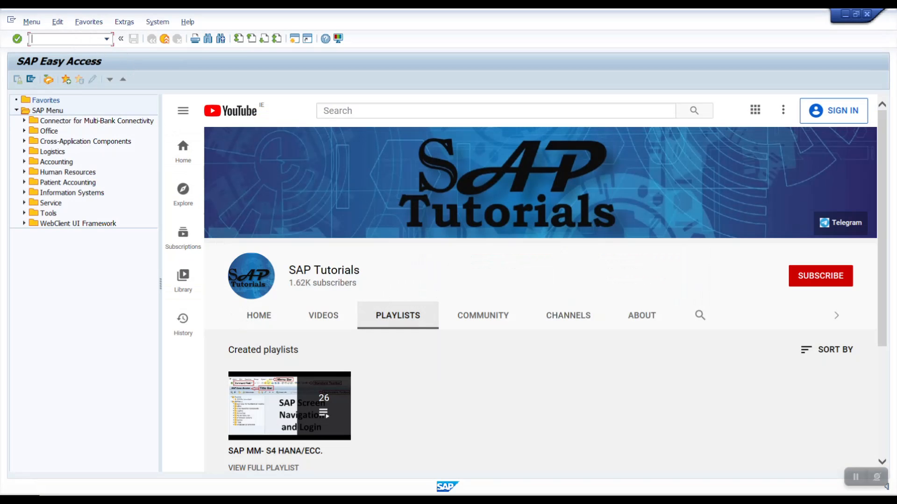
type("OMX")
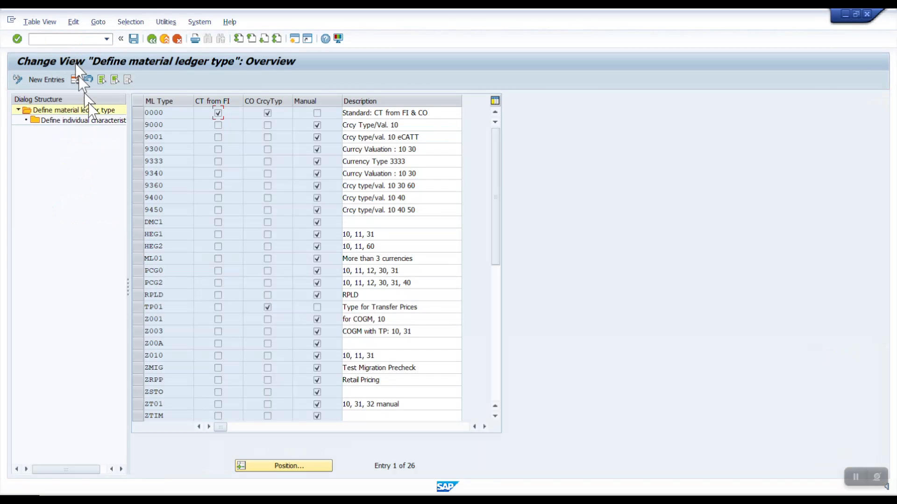
mouse_move(141, 135)
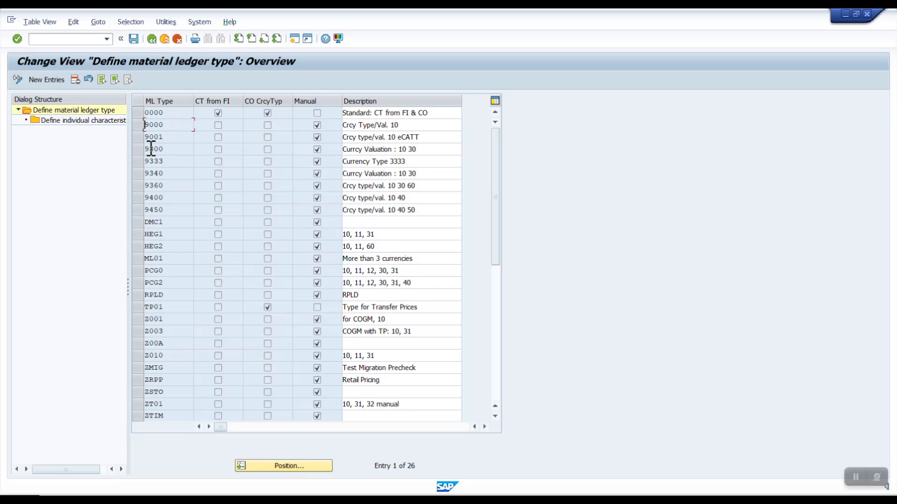
left_click(137, 124)
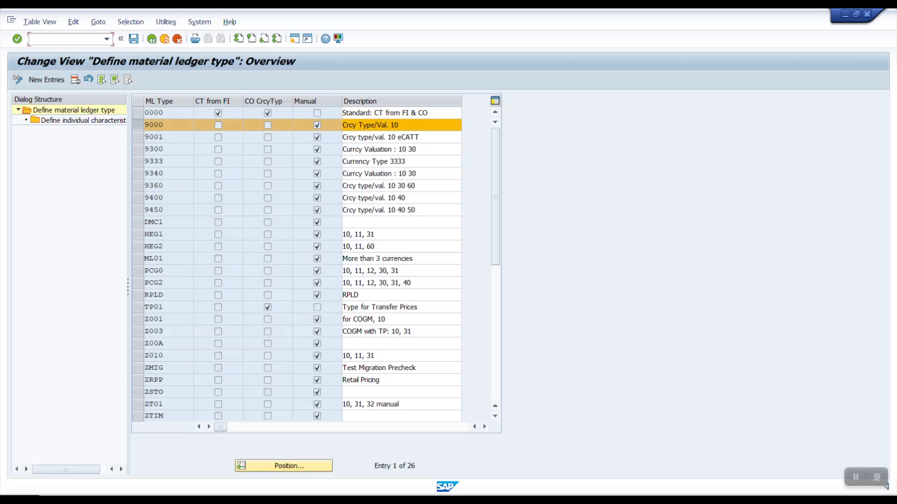
Step: Run OMX3 and position the assignments at valuation area DE10, assigned type 9000
type("OMX3")
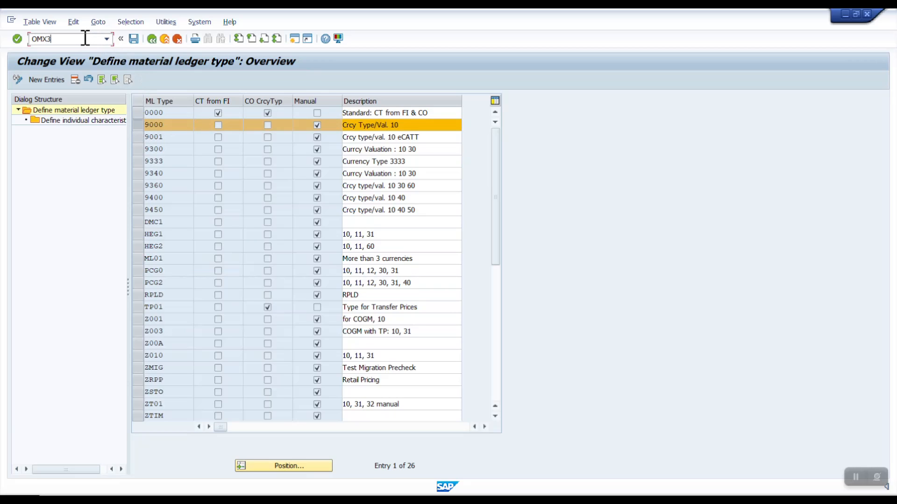
type("/n")
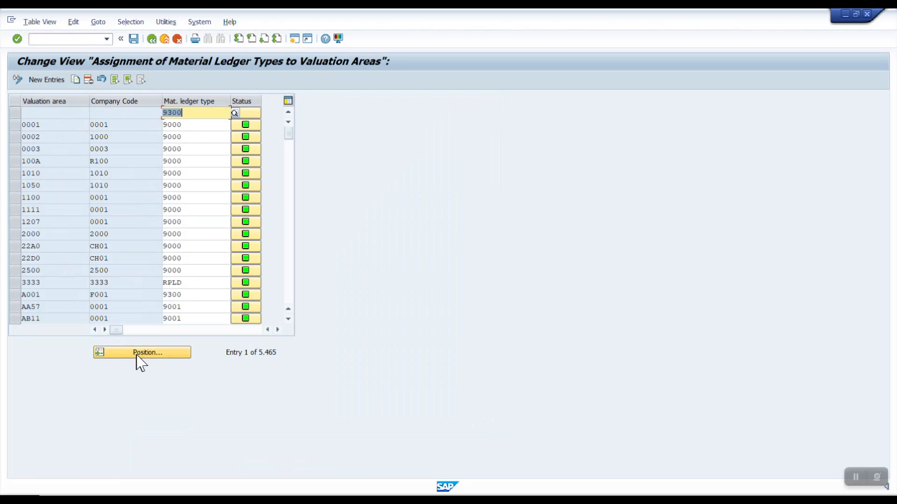
left_click(142, 352)
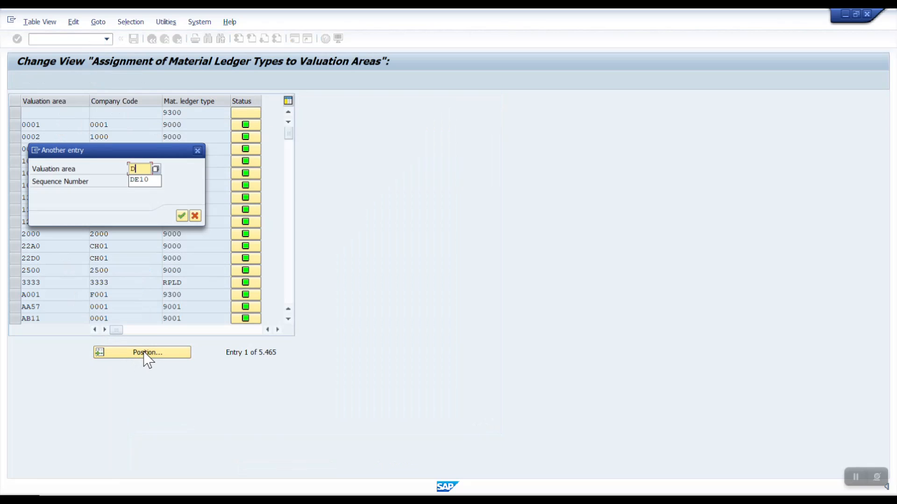
left_click(182, 216)
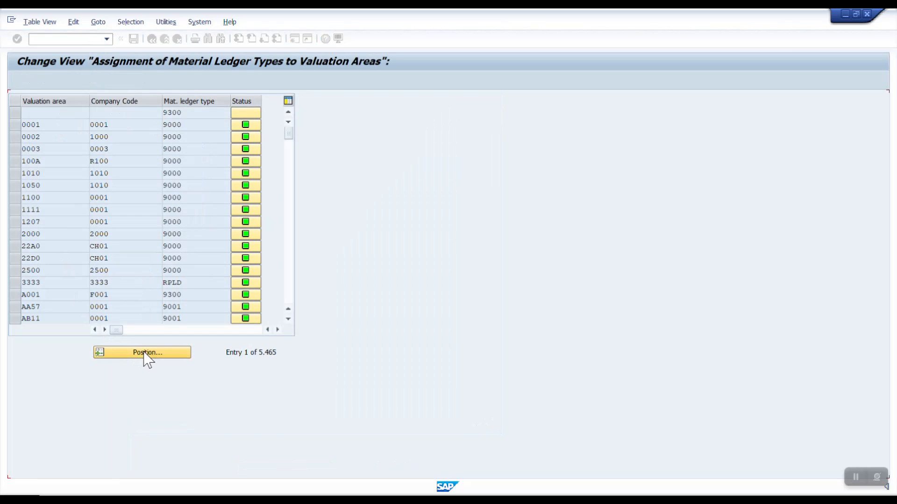
left_click(142, 352)
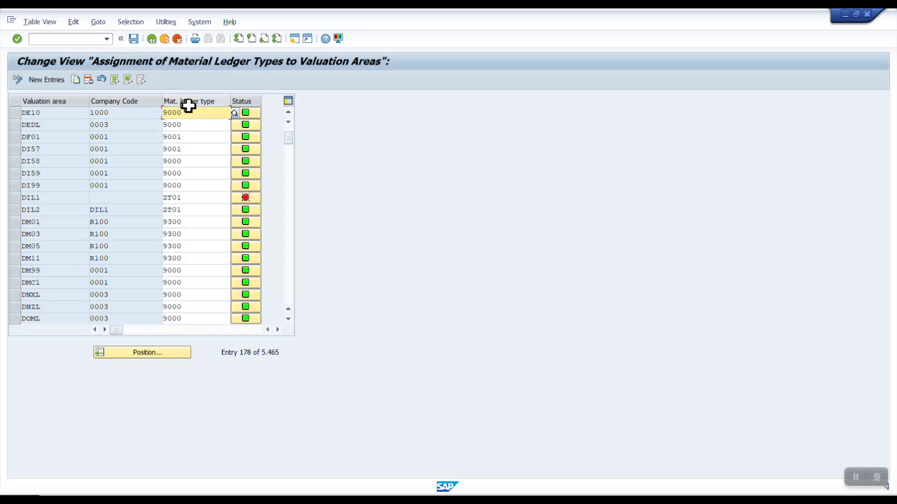
mouse_move(163, 320)
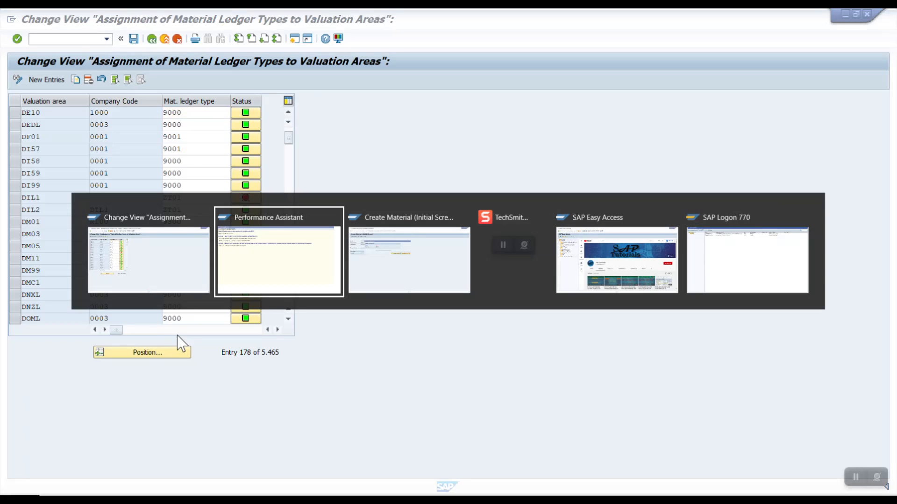
Step: In OMX1, jump to valuation area DE10 and activate ML with price determination 2
left_click(617, 260)
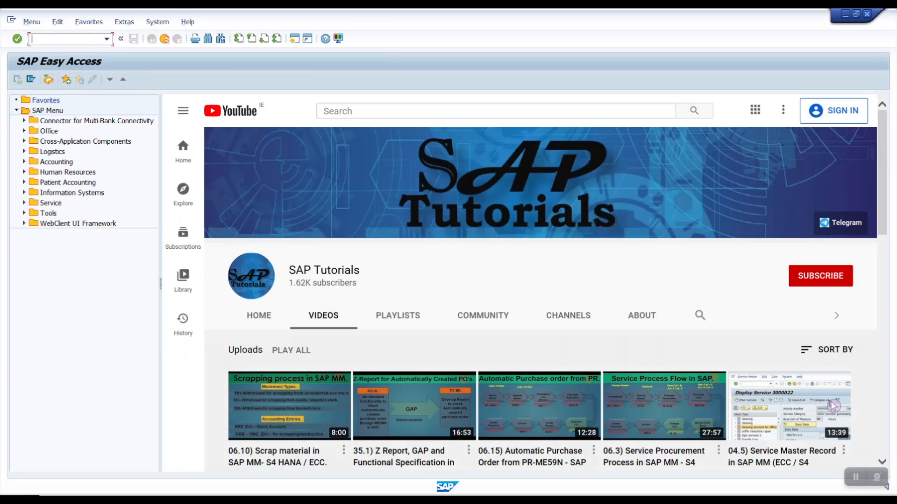
type("OMX1")
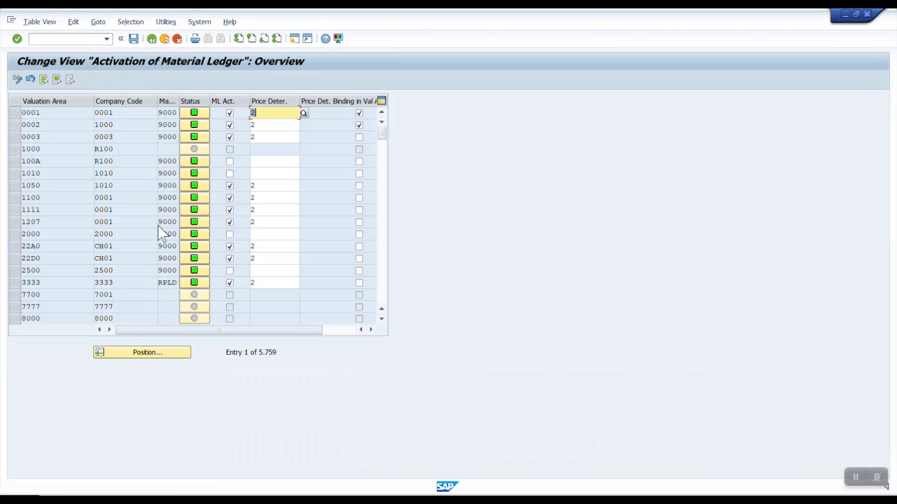
left_click(142, 353)
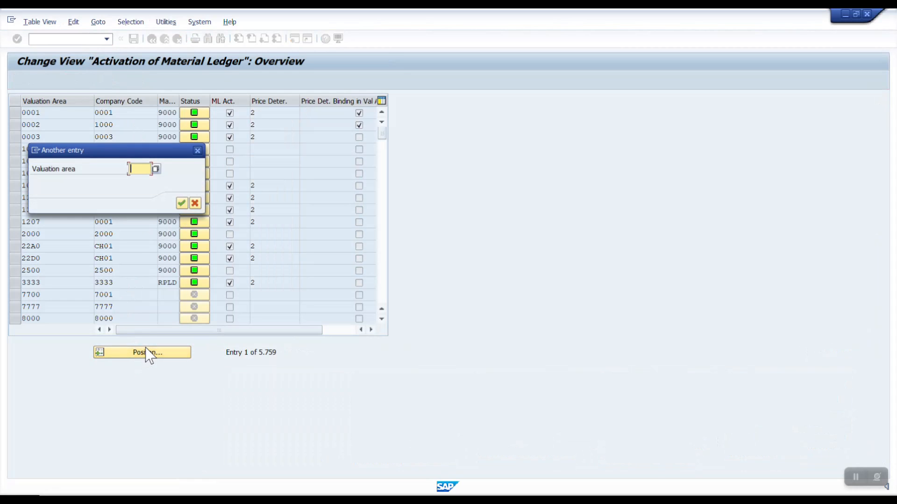
left_click(181, 204)
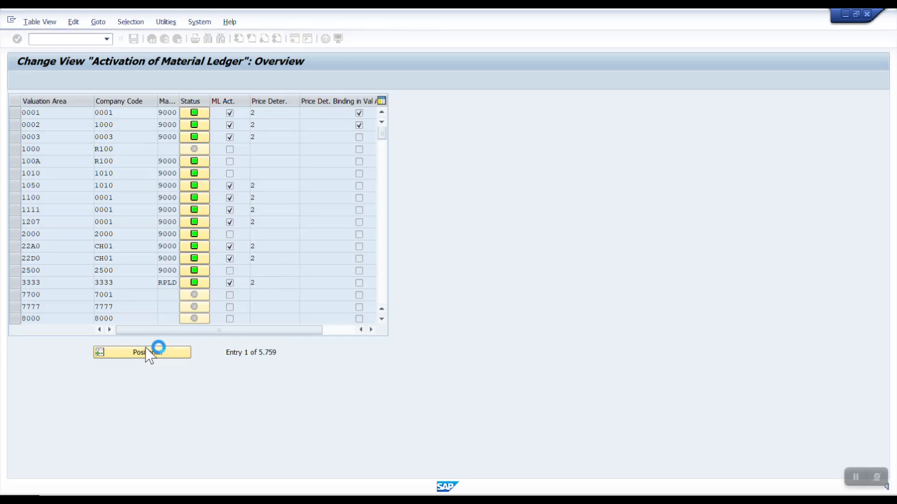
left_click(142, 352)
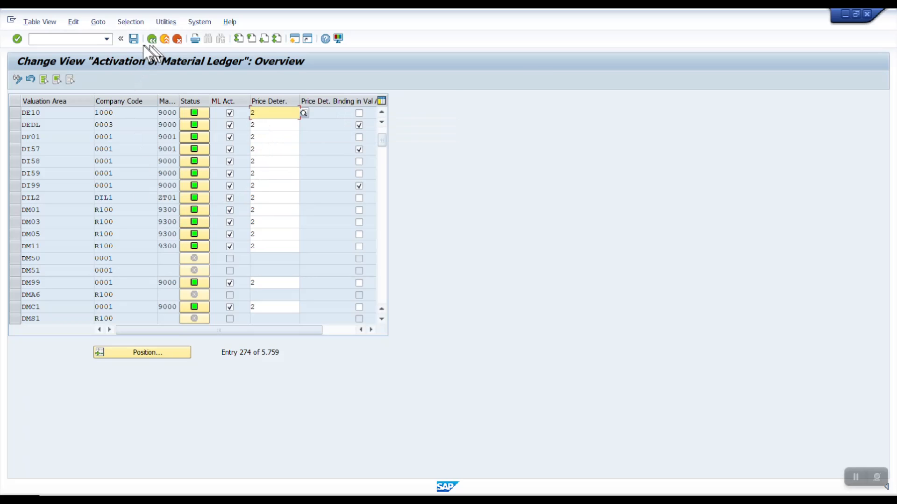
Step: Save the DE10 ML activation and acknowledge the live-data conversion notice
left_click(121, 38)
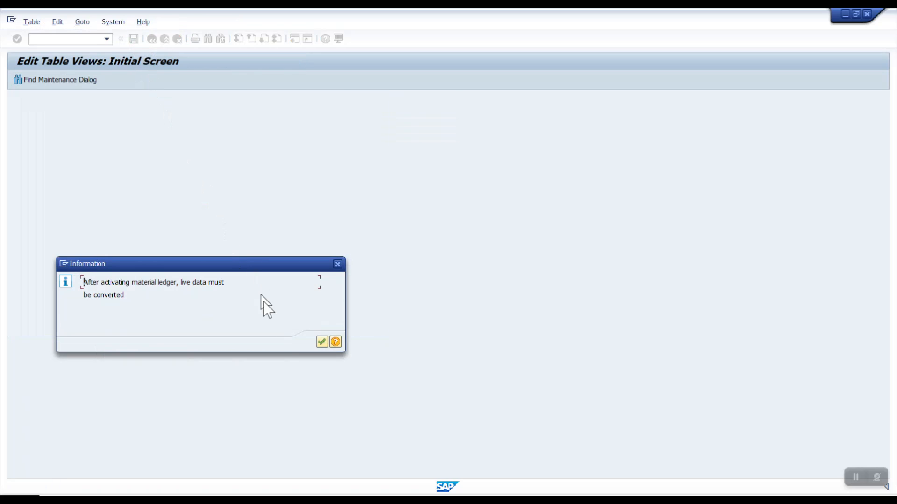
mouse_move(321, 342)
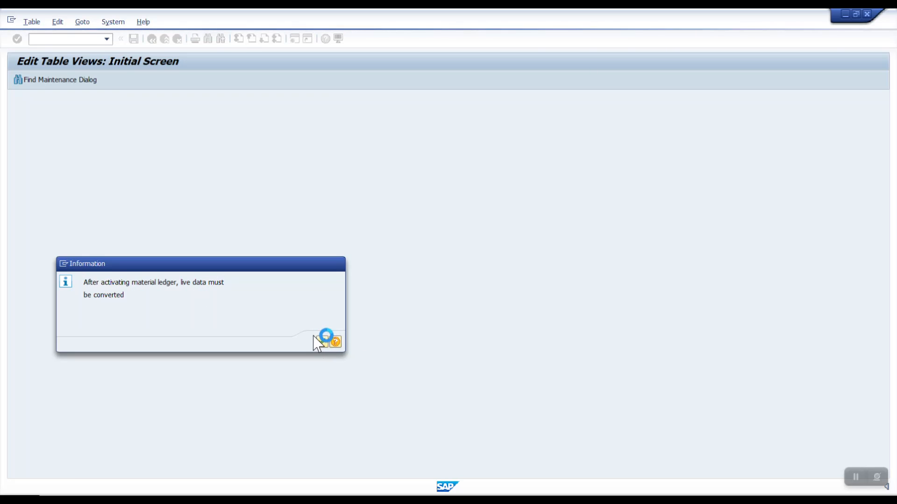
mouse_move(241, 331)
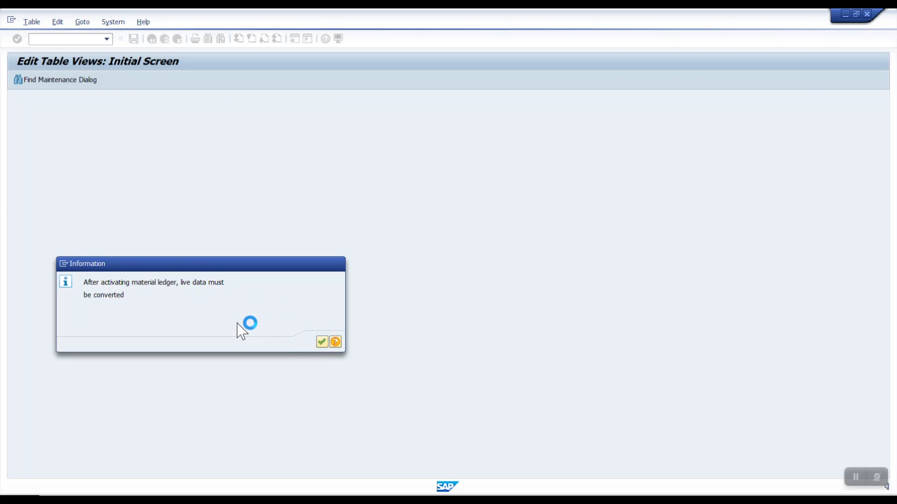
mouse_move(244, 334)
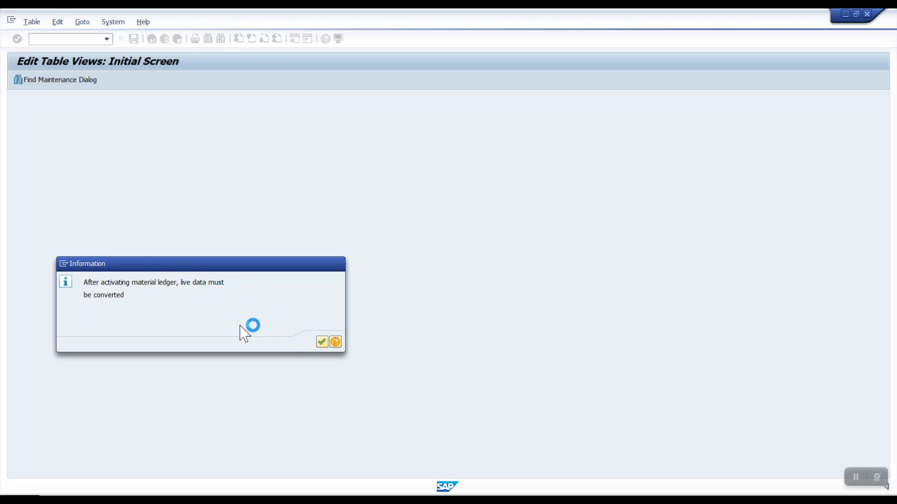
left_click(322, 342)
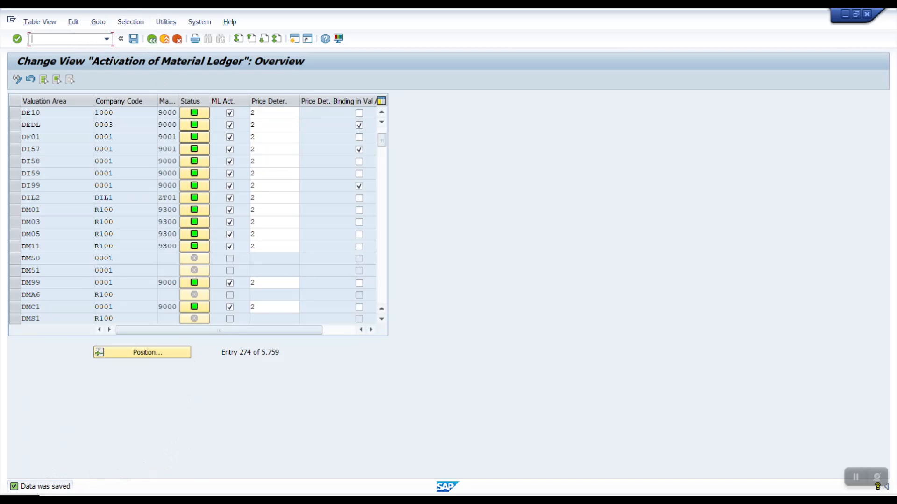
Step: Set up a CKMSTART test run for plant DE10 with exchange rate type M, background processing off
type("/n")
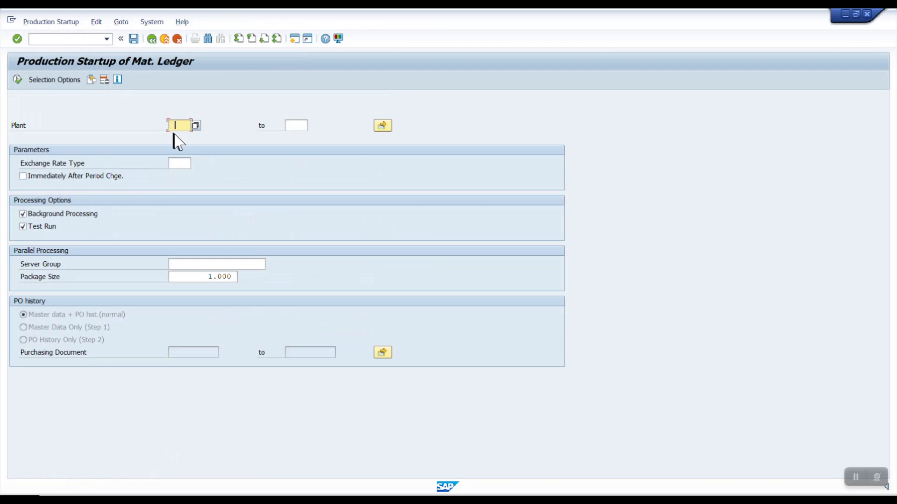
type("DE10")
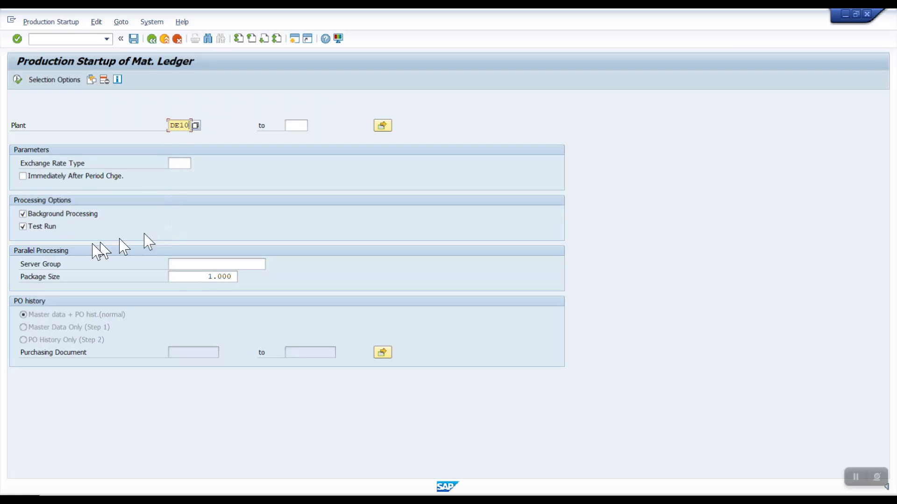
left_click(23, 213)
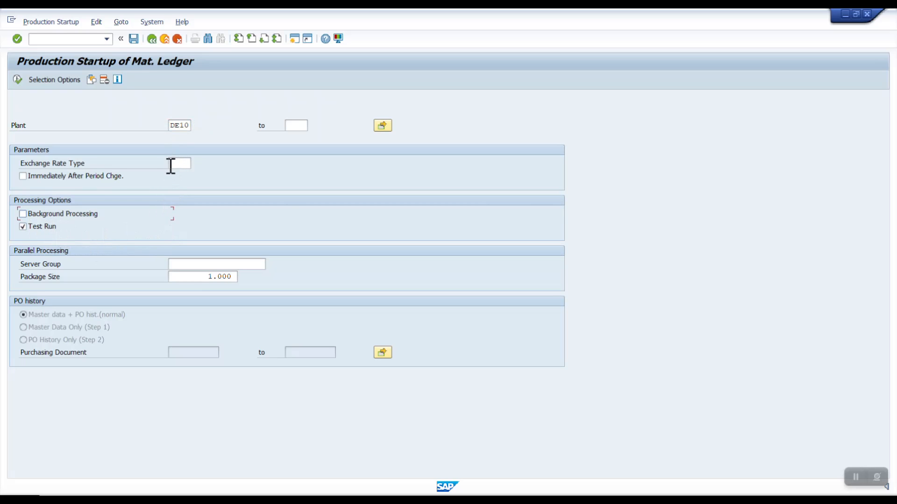
left_click(179, 163)
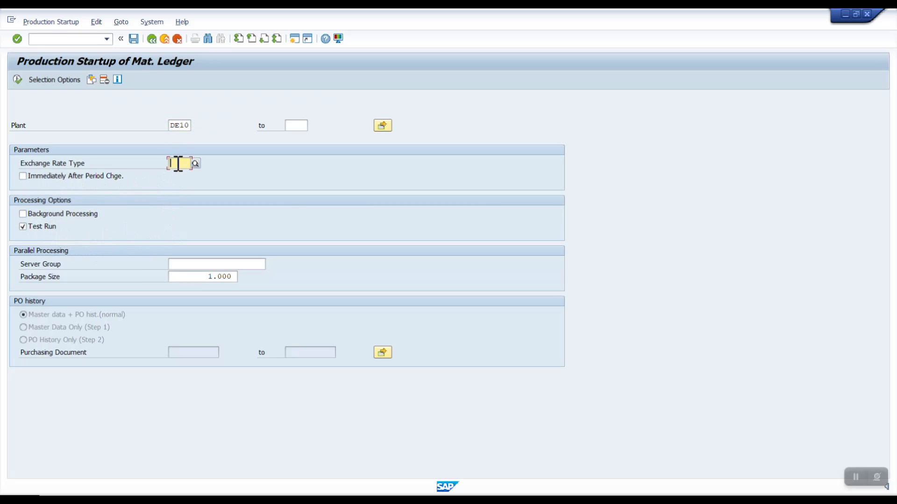
type("M")
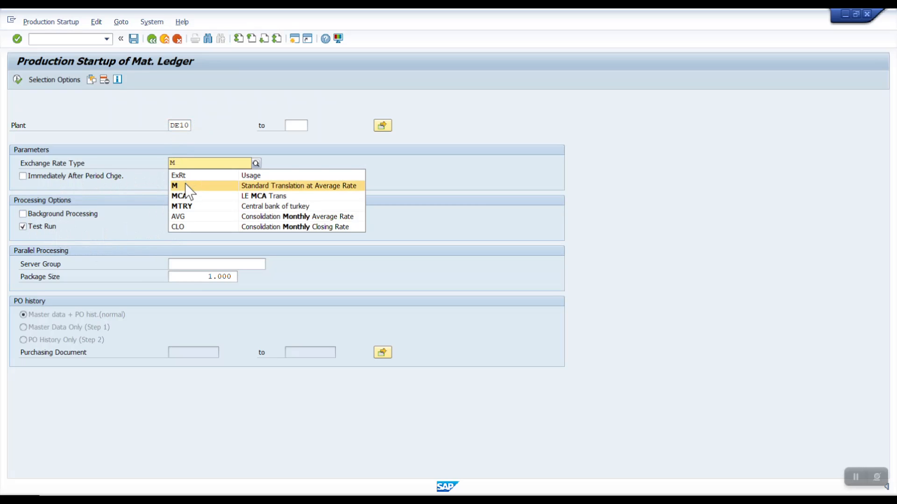
left_click(174, 186)
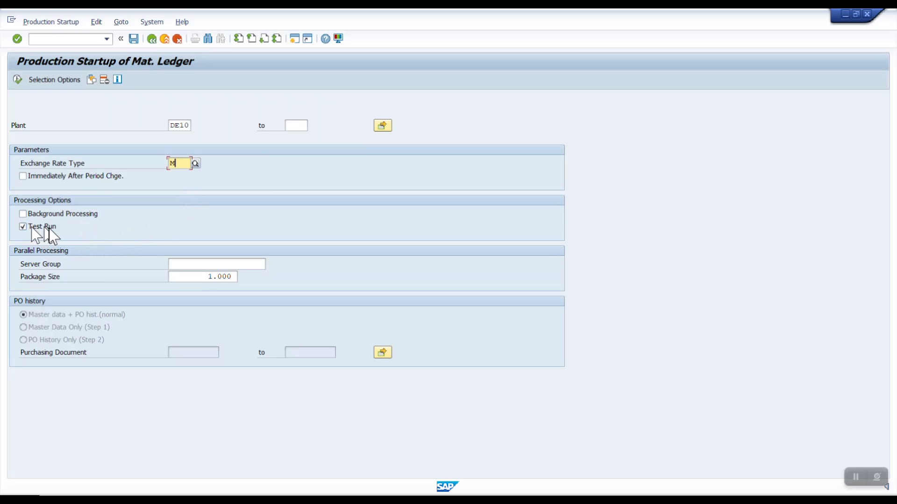
mouse_move(38, 92)
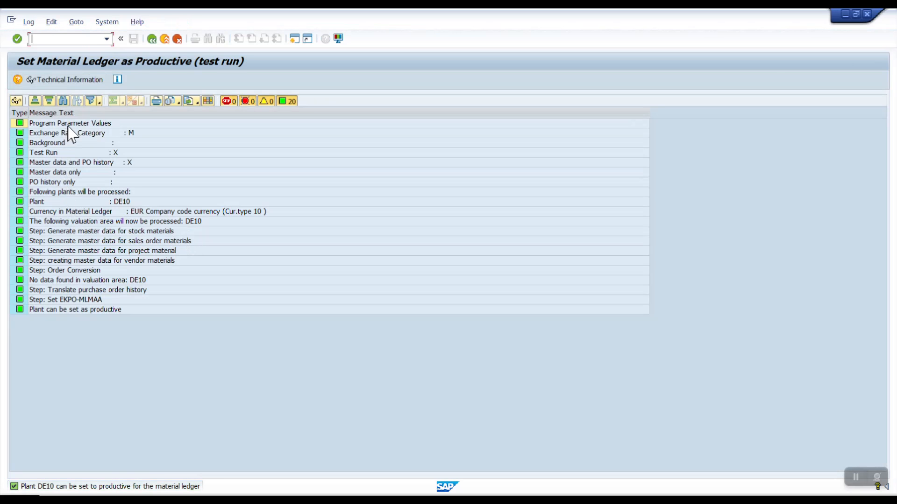
mouse_move(147, 120)
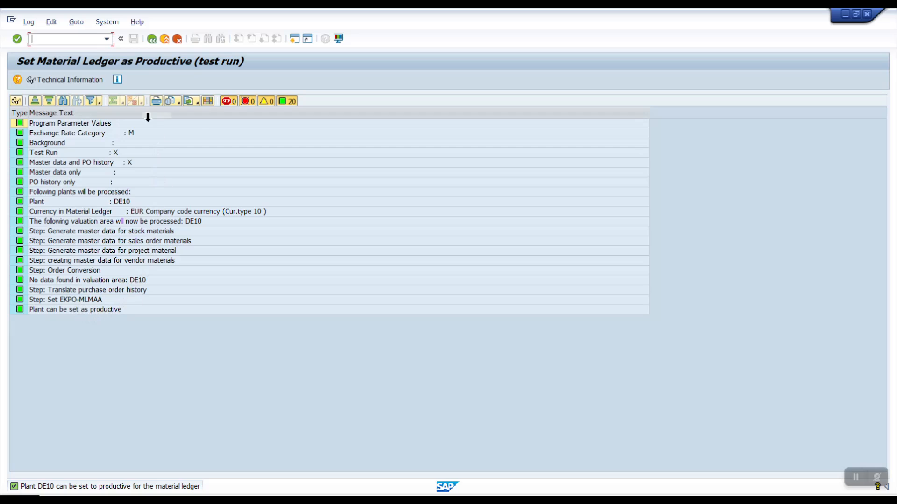
mouse_move(152, 39)
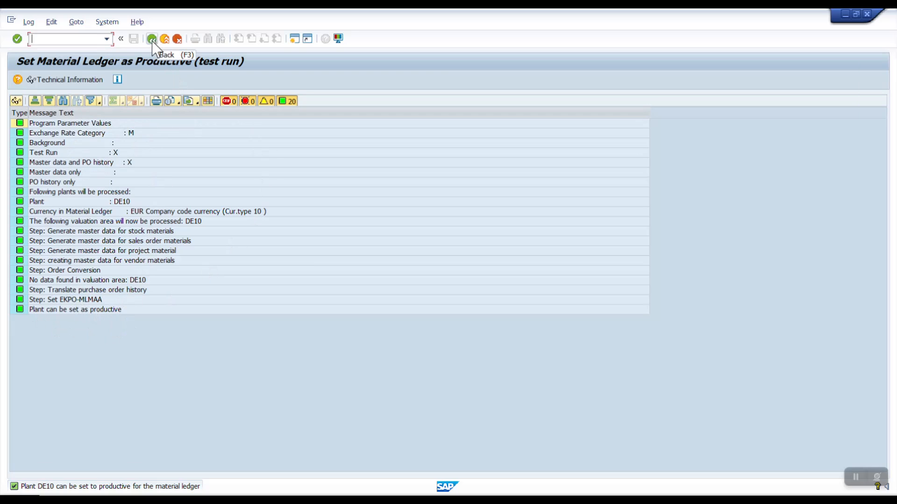
Step: Execute the real CKMSTART production startup for DE10 with Test Run unchecked
left_click(151, 38)
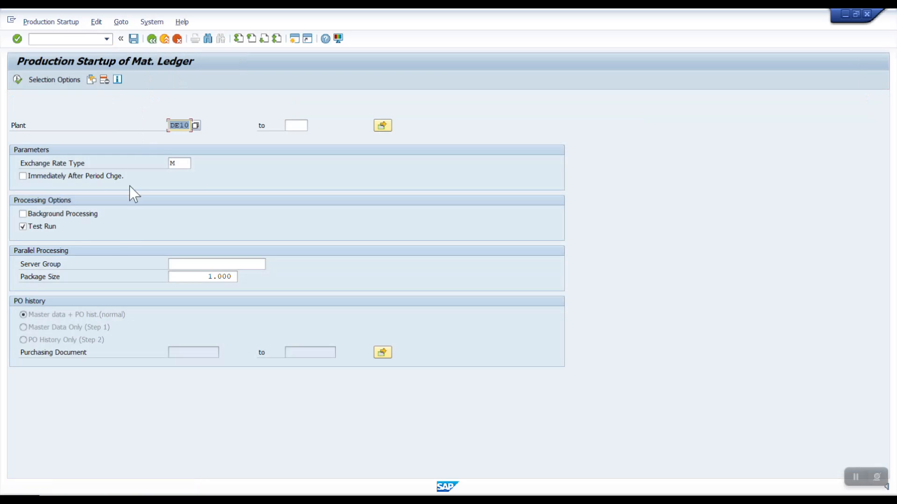
left_click(23, 226)
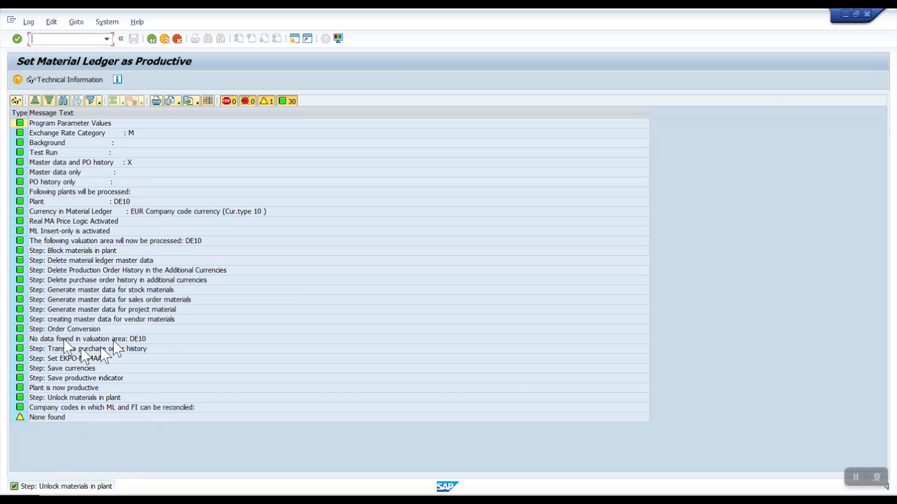
mouse_move(317, 60)
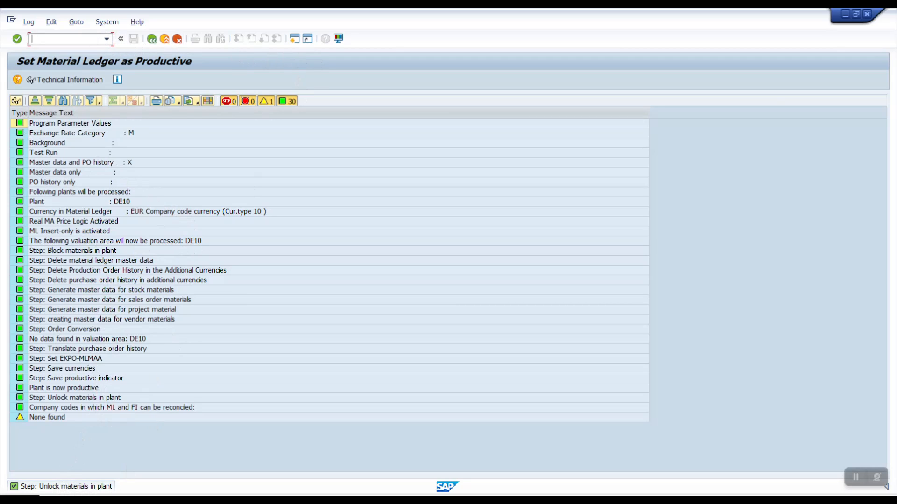
type("/nmm01")
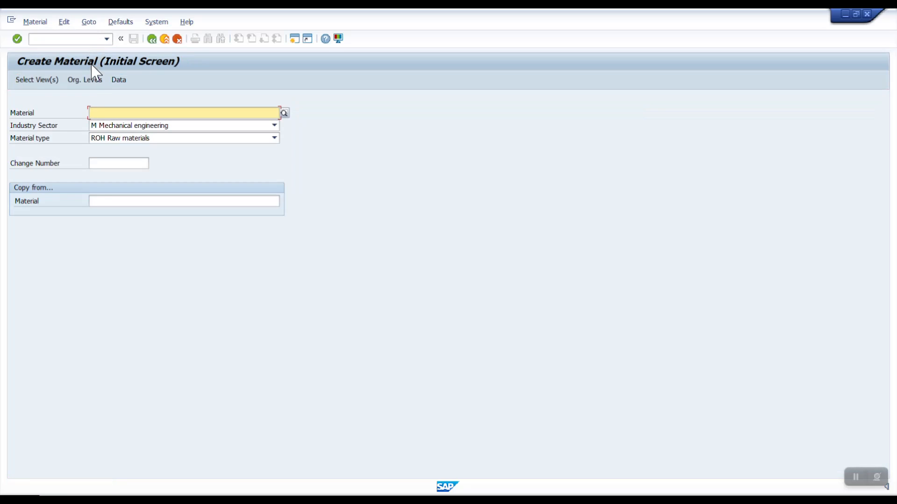
Step: Select the material views, including Accounting 1, and continue to material 18886's Basic Data 1
left_click(36, 79)
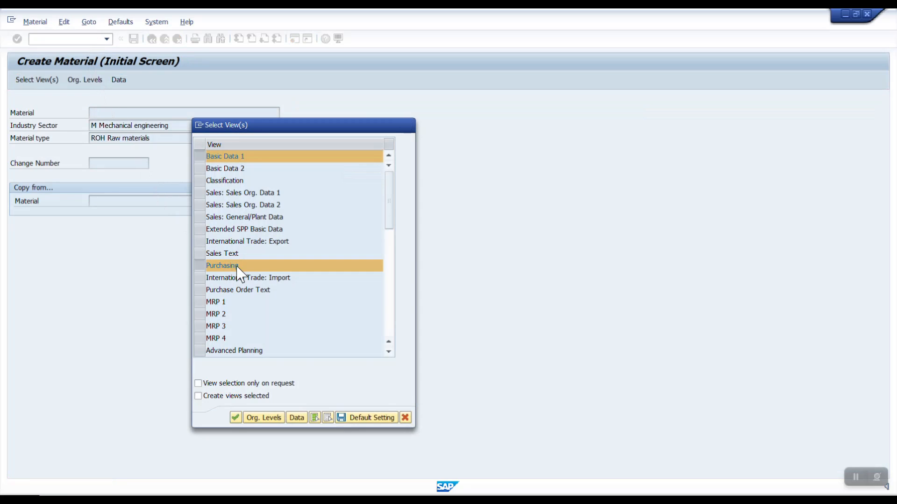
scroll("down", 3)
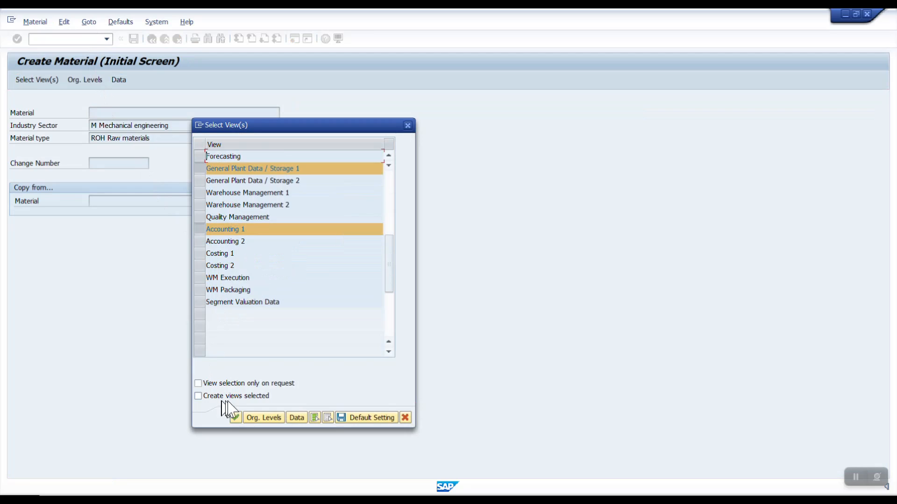
left_click(263, 417)
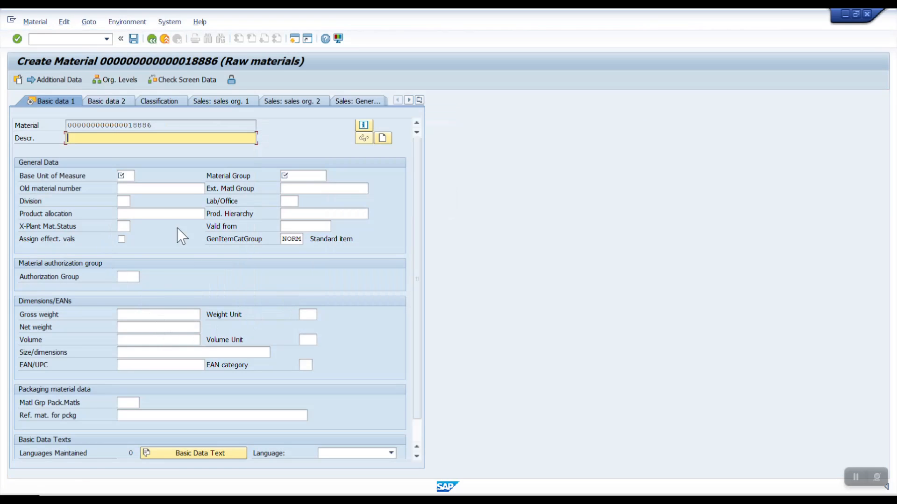
mouse_move(173, 209)
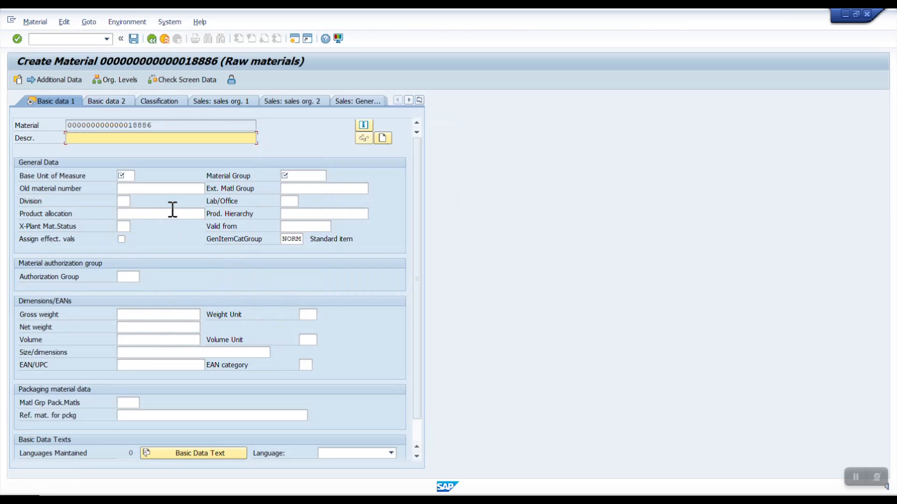
mouse_move(199, 304)
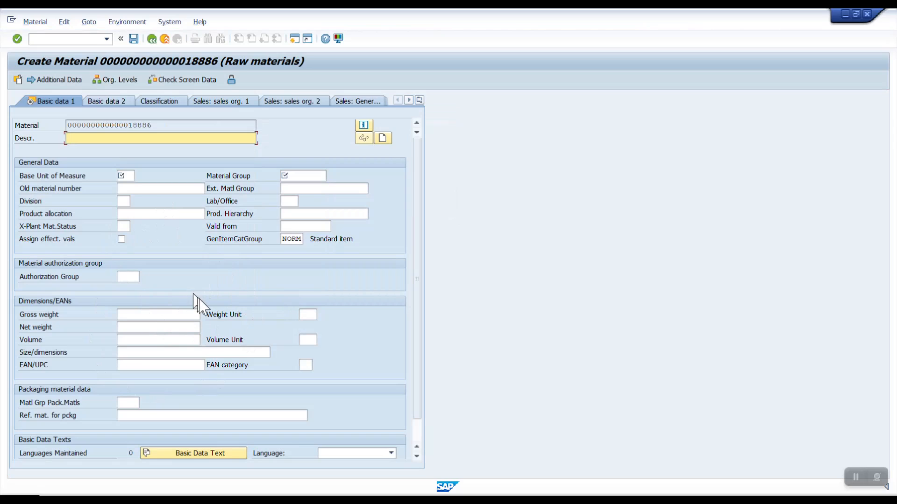
mouse_move(206, 311)
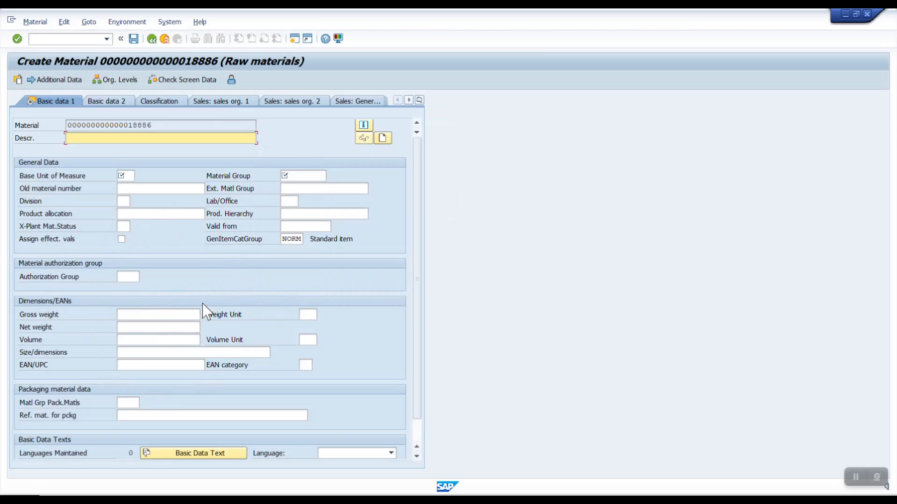
mouse_move(206, 314)
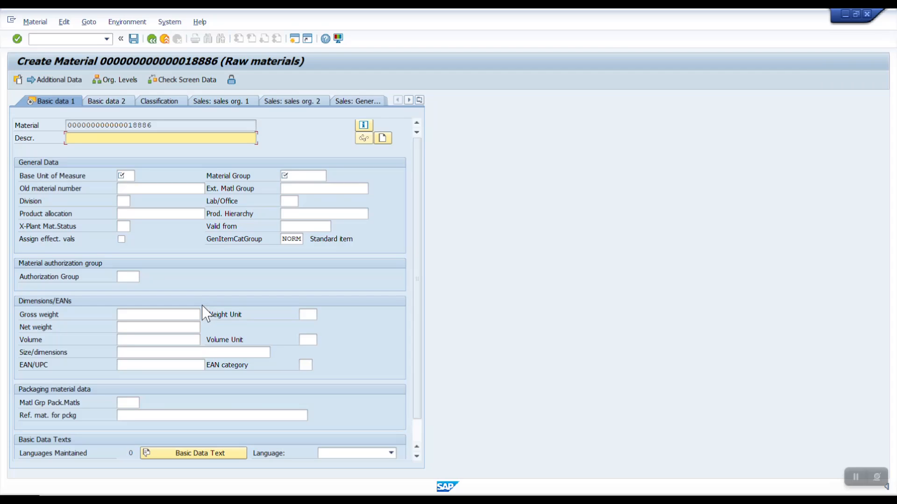
mouse_move(200, 312)
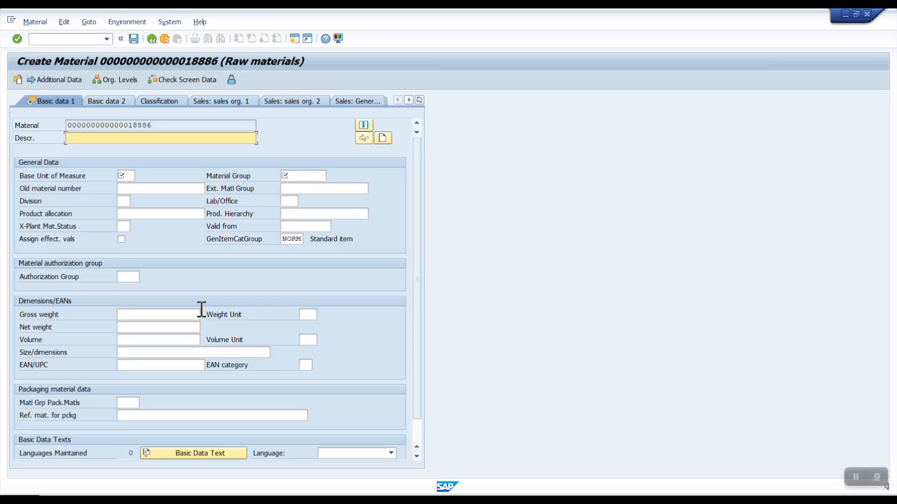
mouse_move(203, 318)
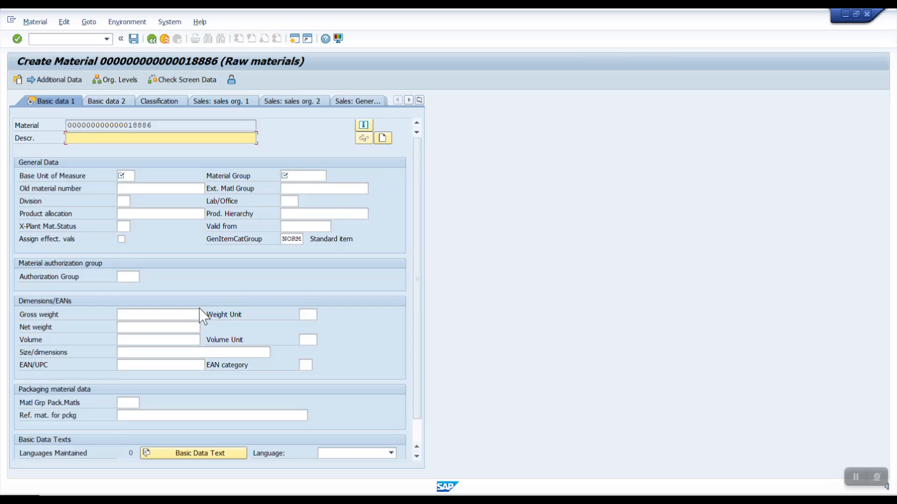